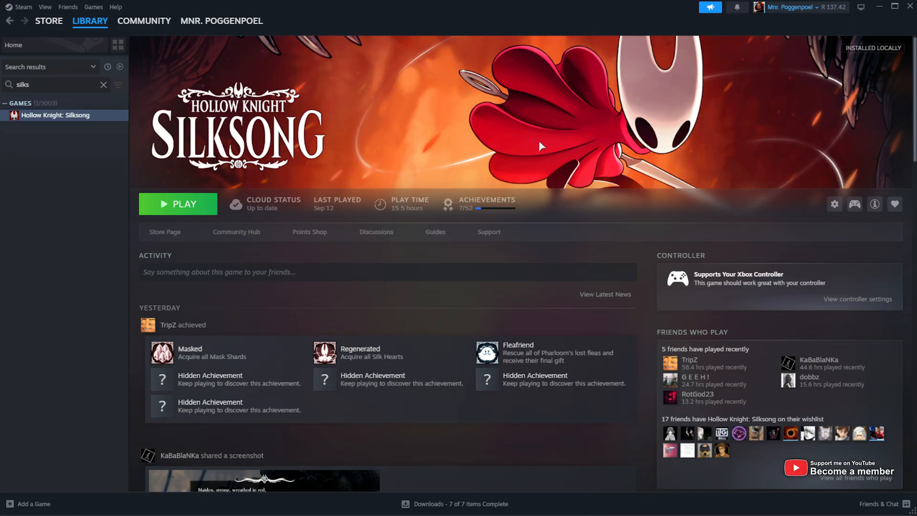
Browse Silksong's local install files from Steam, then switch to the BepInEx 5 mod page
{"action": "right_click", "coordinate": [57, 115]}
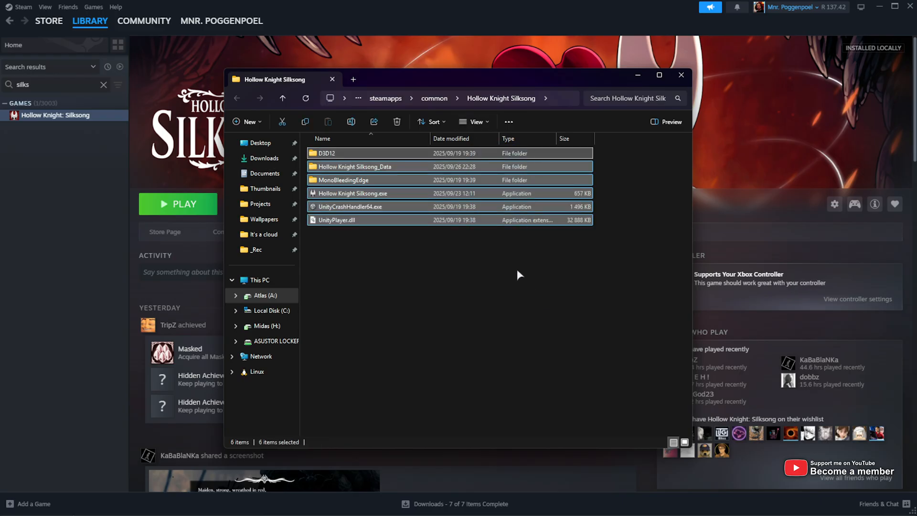
{"action": "left_click", "coordinate": [520, 274]}
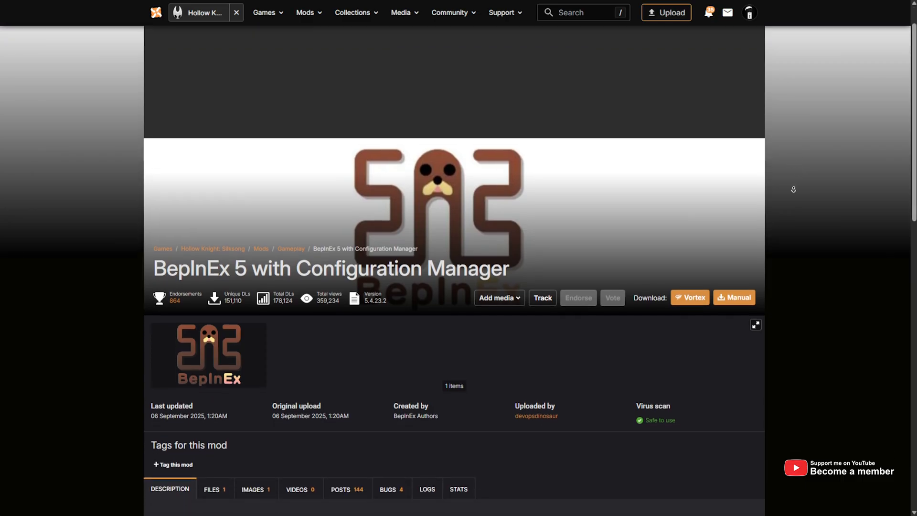
Scroll the BepInEx 5 page and request its manual download, reaching the free-or-premium choice
{"action": "scroll", "scroll_direction": "down", "scroll_amount": 3}
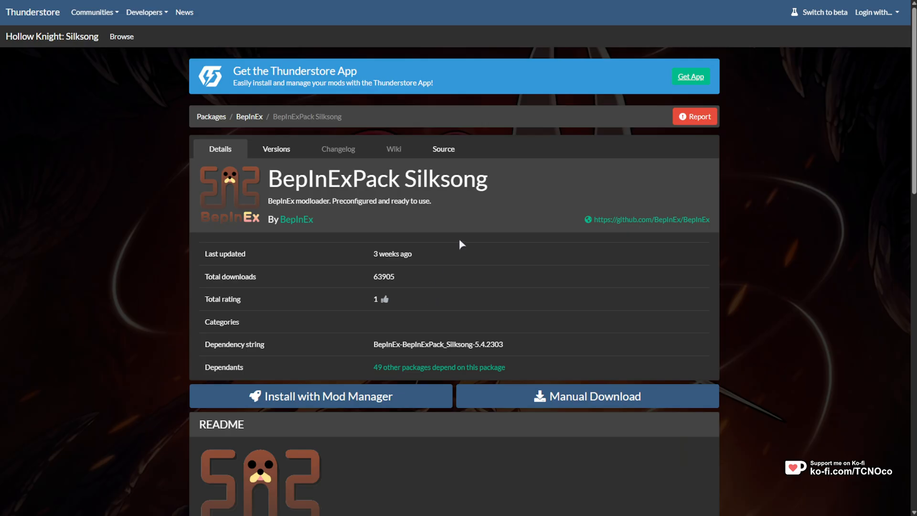
{"action": "scroll", "scroll_direction": "down", "scroll_amount": 3}
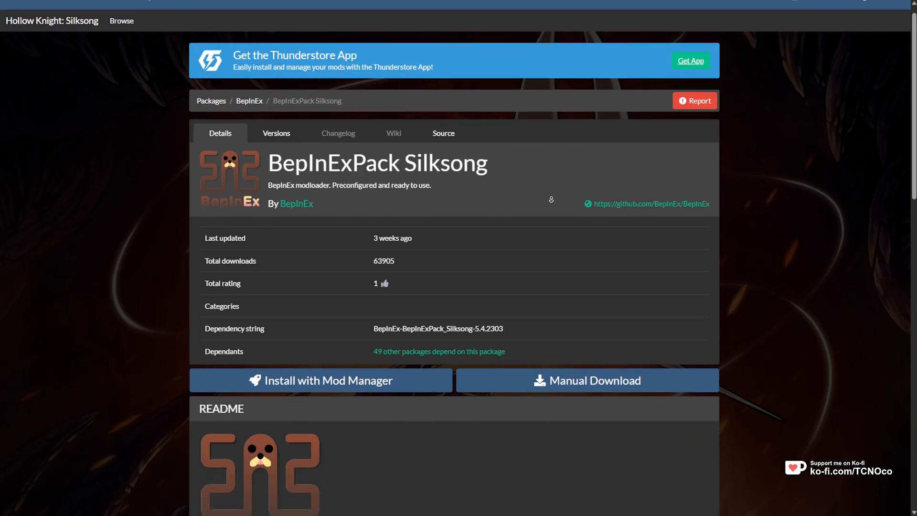
{"action": "scroll", "scroll_direction": "down", "scroll_amount": 3}
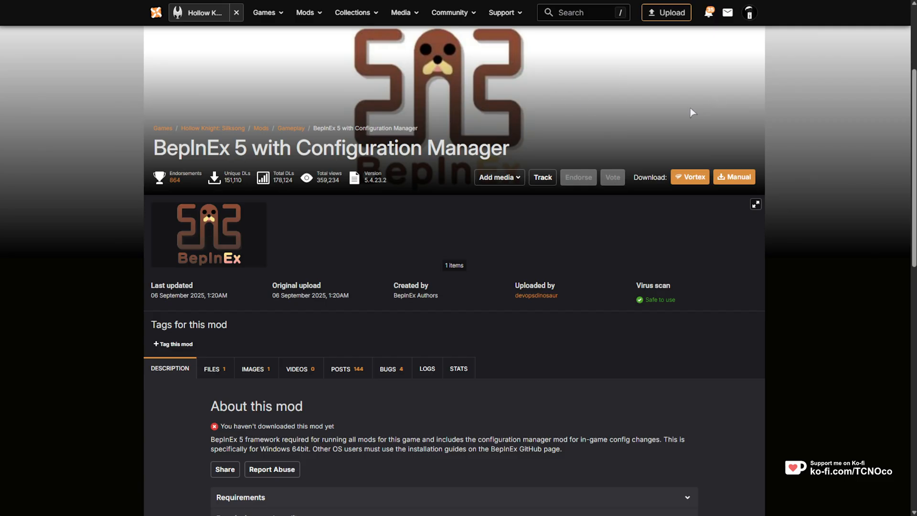
{"action": "mouse_move", "coordinate": [737, 180]}
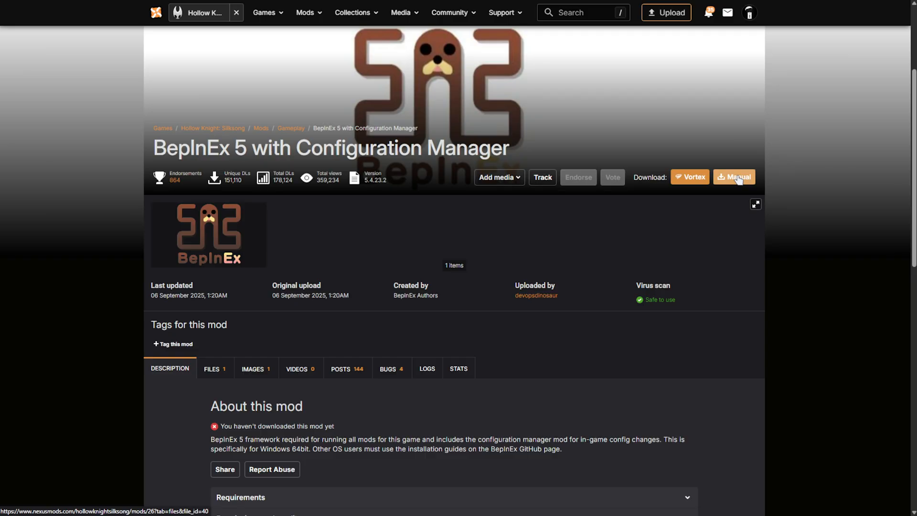
{"action": "left_click", "coordinate": [733, 177]}
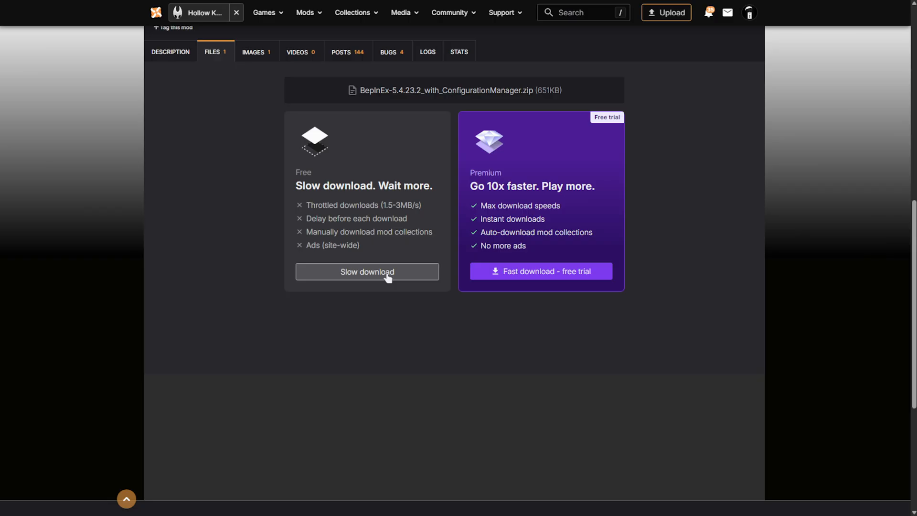
Take the free slow download of the BepInEx zip and open it in 7-Zip
{"action": "left_click", "coordinate": [366, 272]}
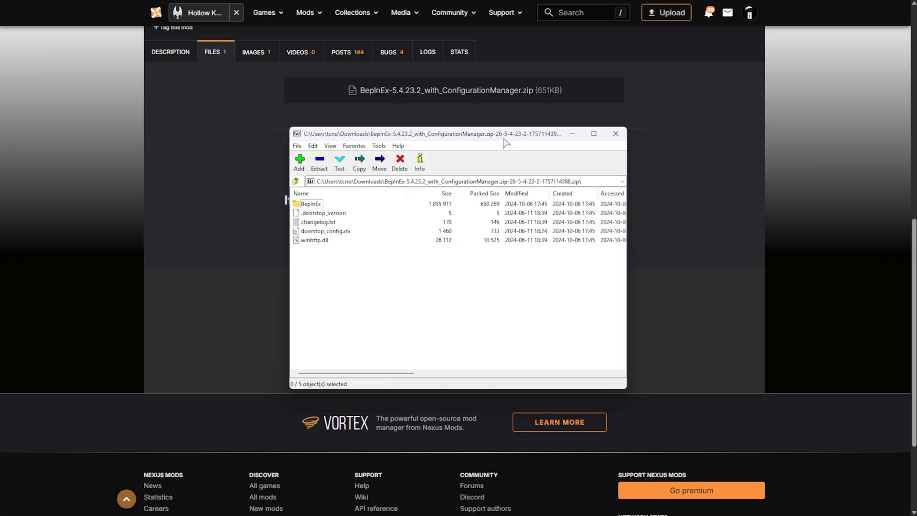
{"action": "key", "text": "ctrl+a"}
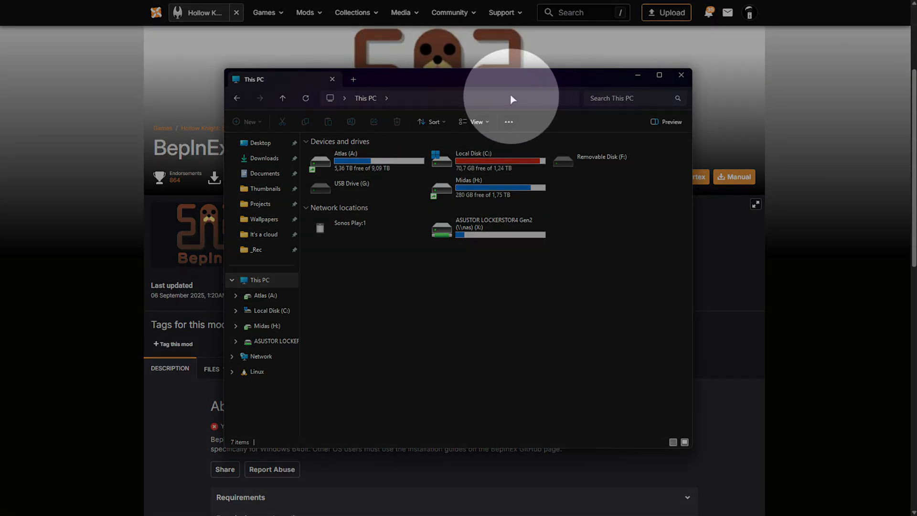
Navigate to AppData\LocalLow\Team Cherry\Hollow Knight Silksong in File Explorer
{"action": "type", "text": "%LocalAppData%Lo"}
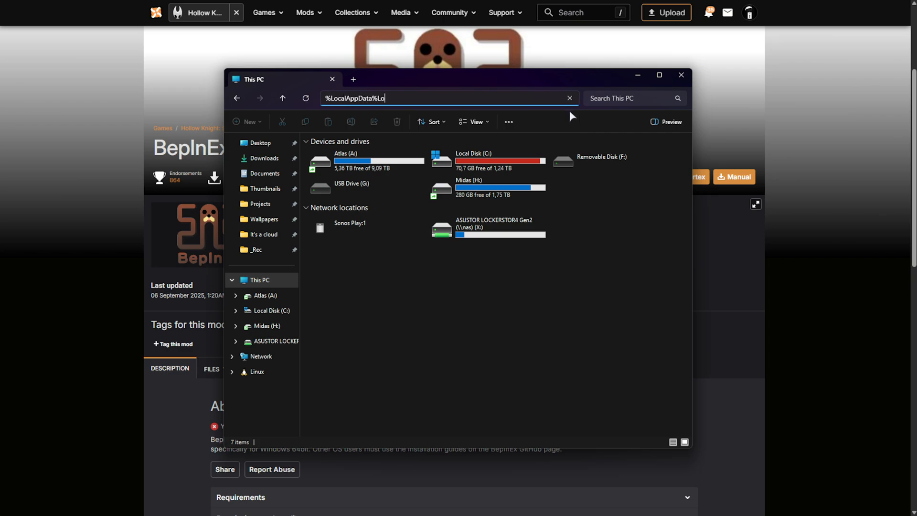
{"action": "key", "text": "Enter"}
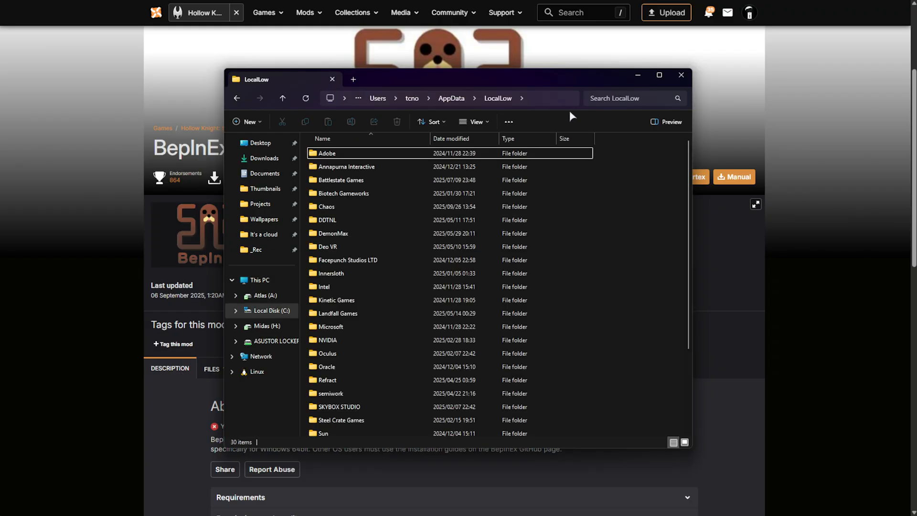
{"action": "mouse_move", "coordinate": [410, 123]}
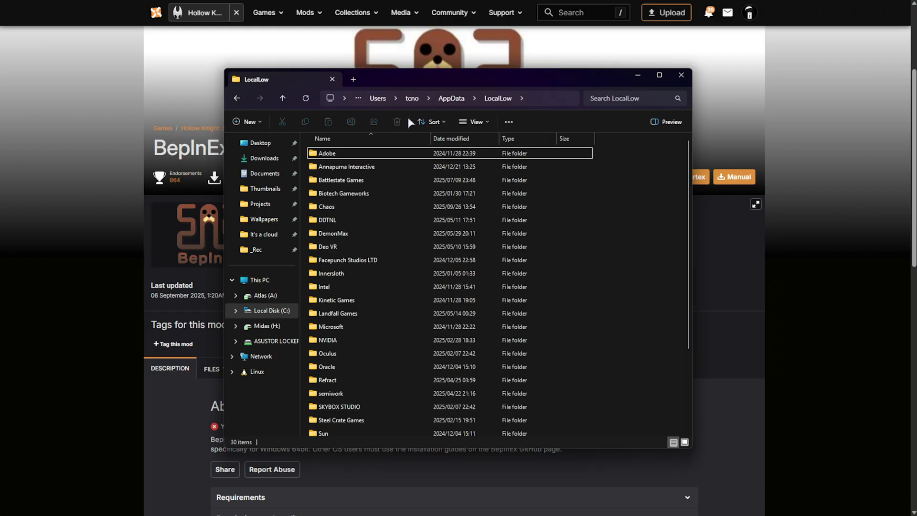
{"action": "mouse_move", "coordinate": [493, 112]}
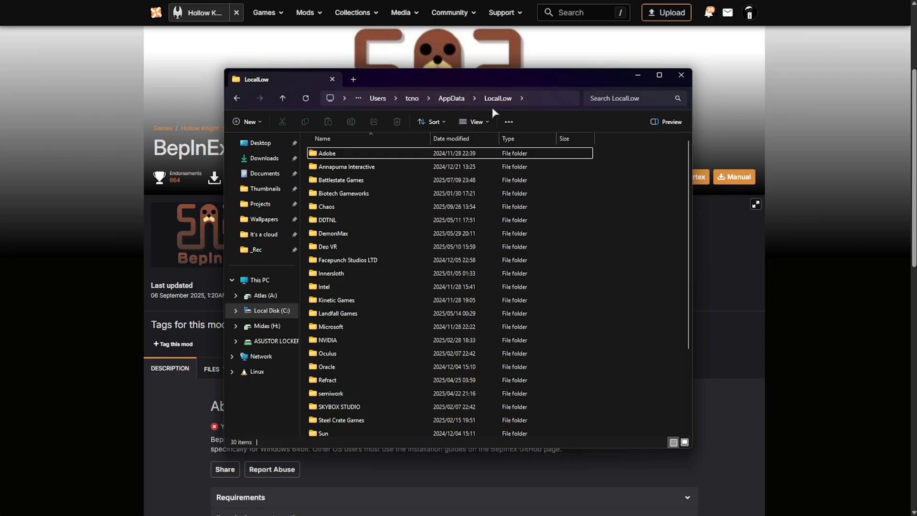
{"action": "mouse_move", "coordinate": [650, 219]}
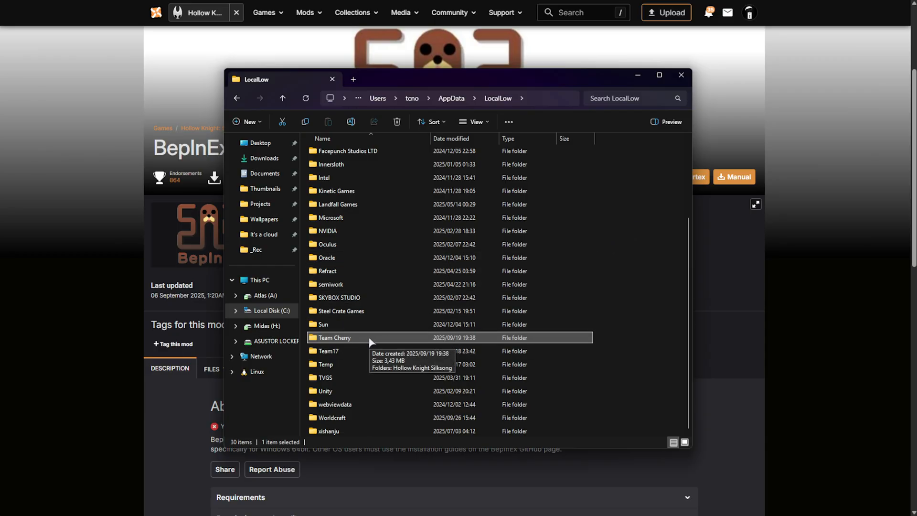
{"action": "double_click", "coordinate": [334, 337]}
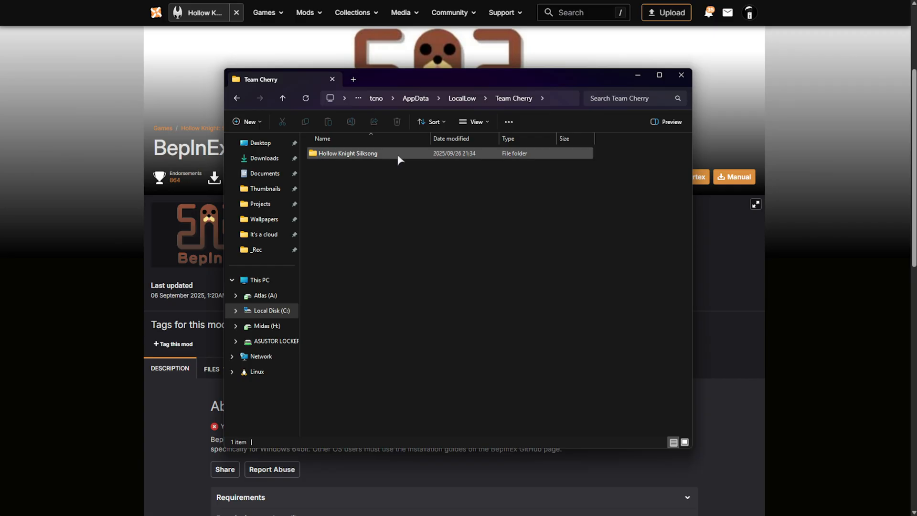
{"action": "double_click", "coordinate": [348, 154]}
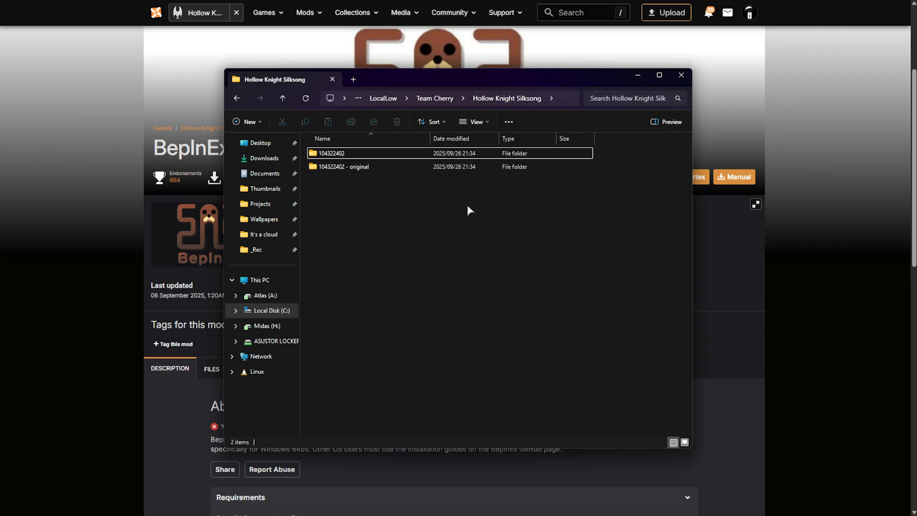
{"action": "mouse_move", "coordinate": [469, 207]}
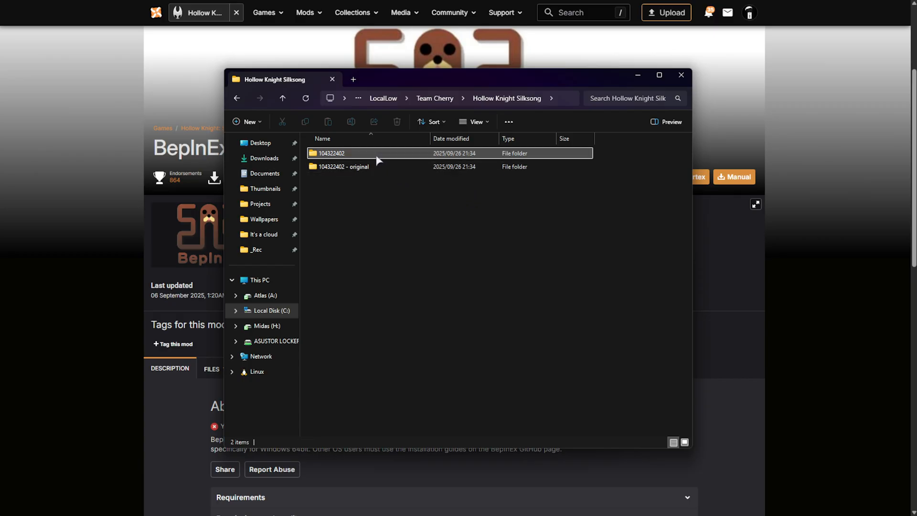
Inspect the 104322402 save folder, then minimize the Explorer window
{"action": "left_click", "coordinate": [332, 153]}
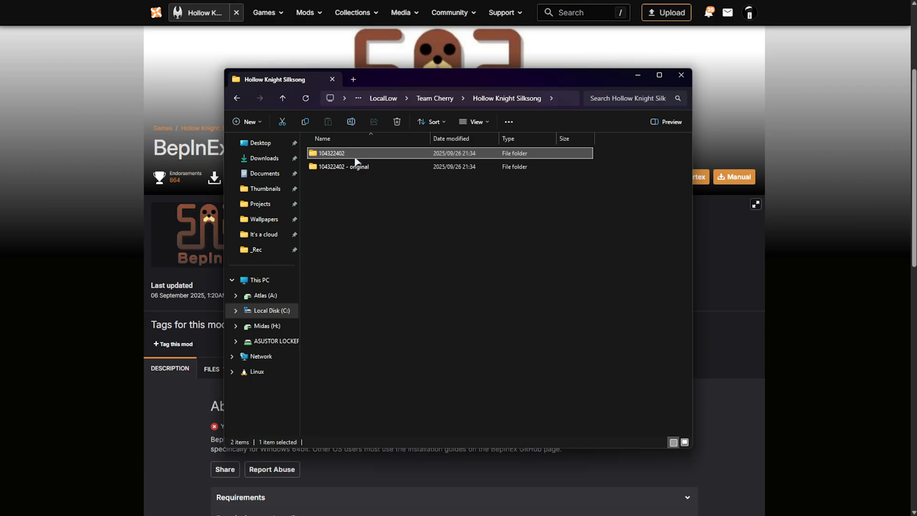
{"action": "mouse_move", "coordinate": [364, 158]}
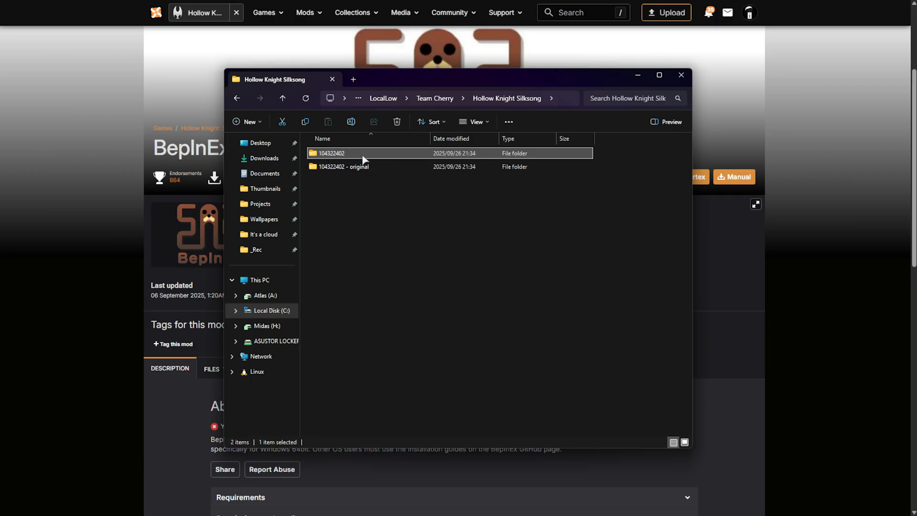
{"action": "double_click", "coordinate": [331, 153]}
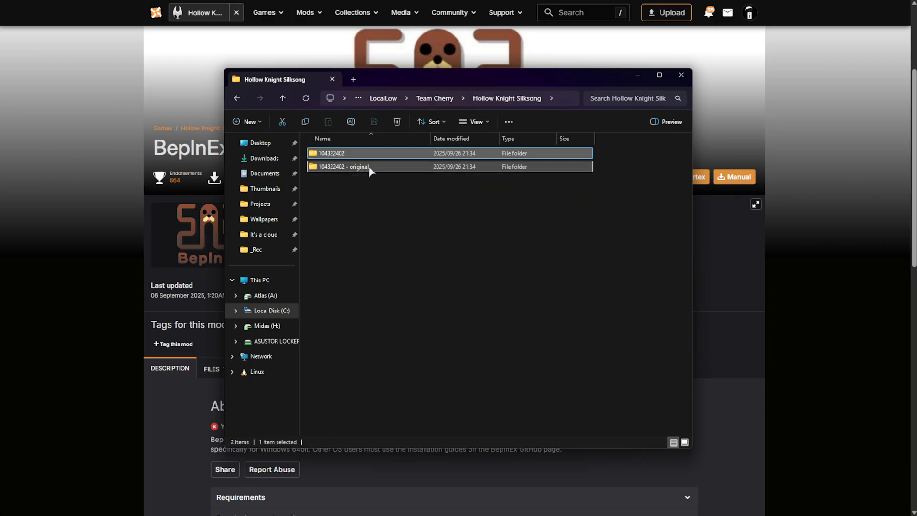
{"action": "left_click", "coordinate": [344, 166]}
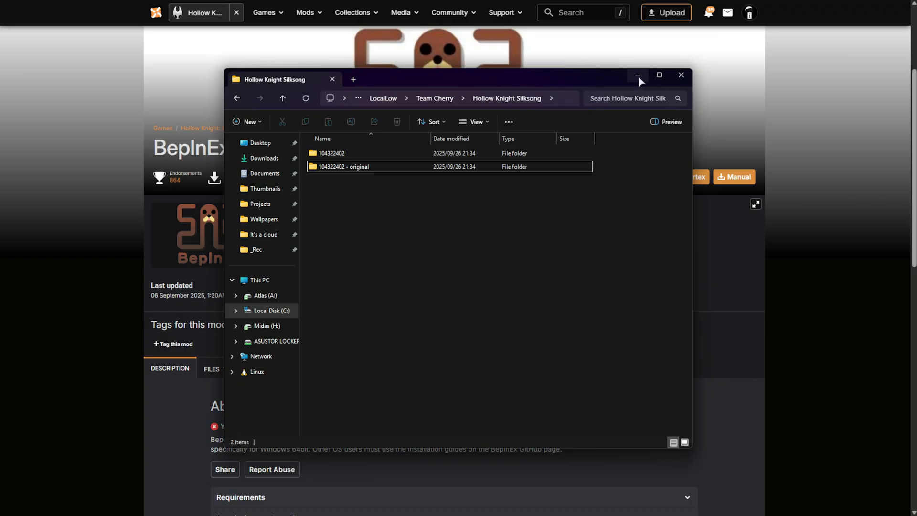
{"action": "mouse_move", "coordinate": [637, 76]}
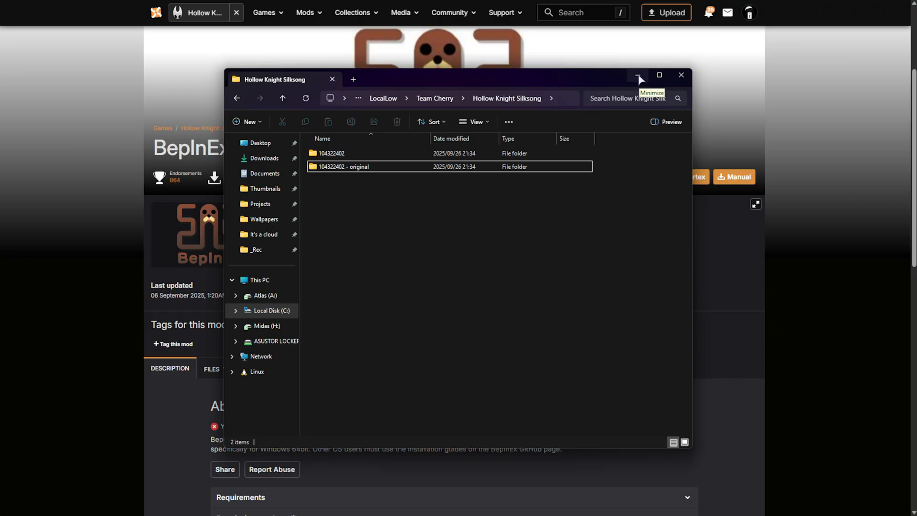
{"action": "left_click", "coordinate": [638, 75]}
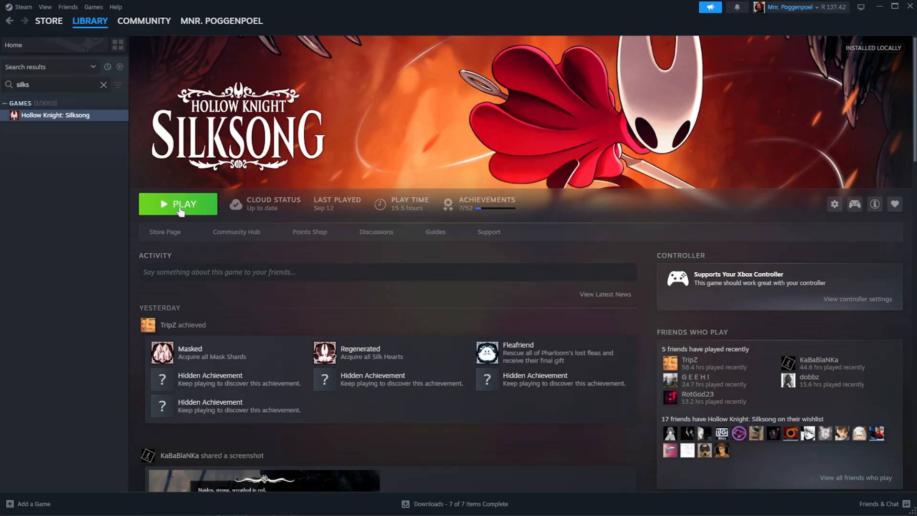
Play Hollow Knight: Silksong from Steam, then return to the BepInEx Nexus page
{"action": "left_click", "coordinate": [178, 203]}
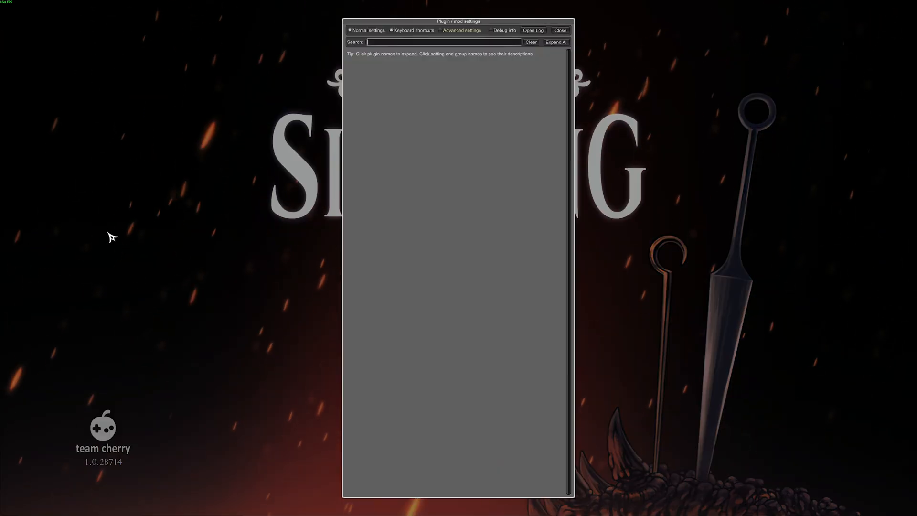
{"action": "mouse_move", "coordinate": [180, 216]}
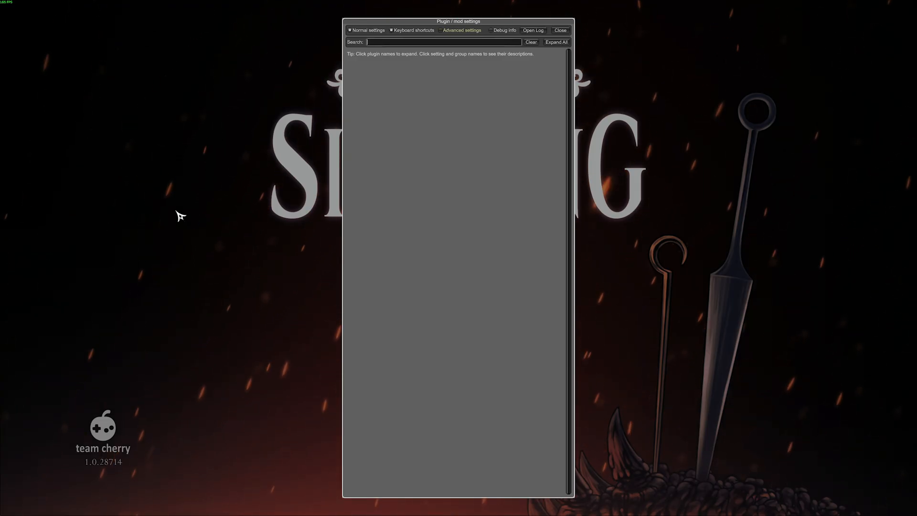
{"action": "mouse_move", "coordinate": [456, 164]}
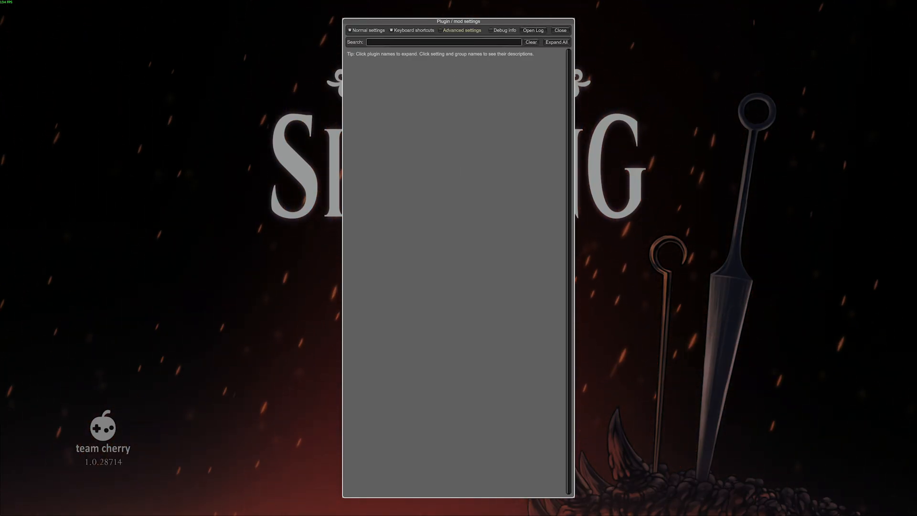
{"action": "left_click", "coordinate": [533, 30]}
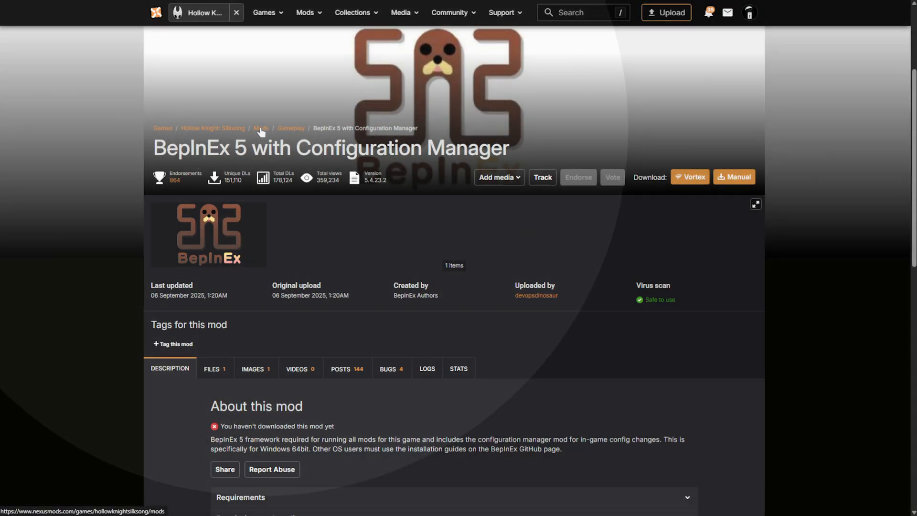
Sort Silksong mods by endorsements over 28 days and scroll to Bonfire Teleport
{"action": "left_click", "coordinate": [260, 128]}
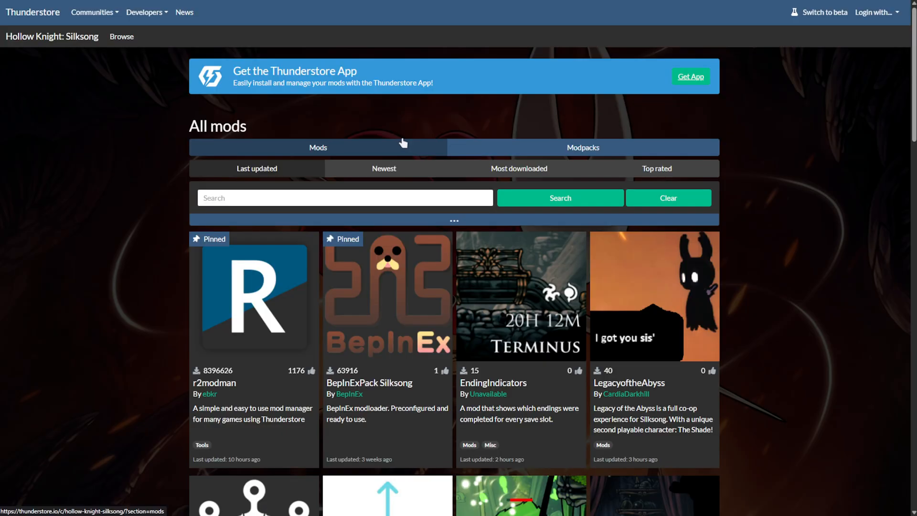
{"action": "scroll", "scroll_direction": "down", "scroll_amount": 3}
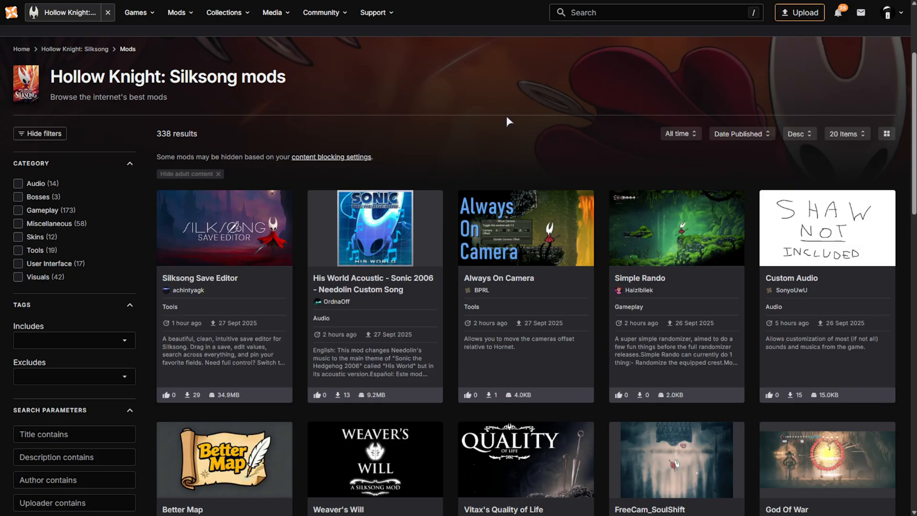
{"action": "mouse_move", "coordinate": [579, 107]}
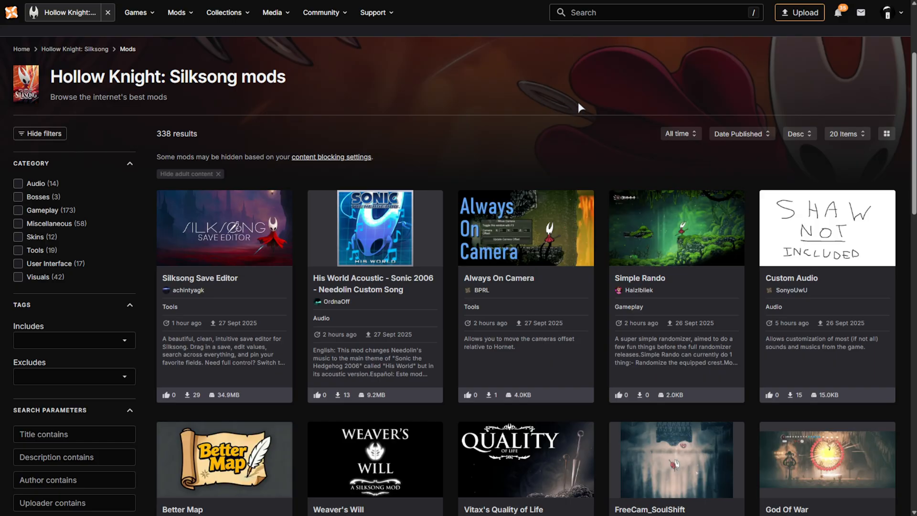
{"action": "left_click", "coordinate": [742, 134]}
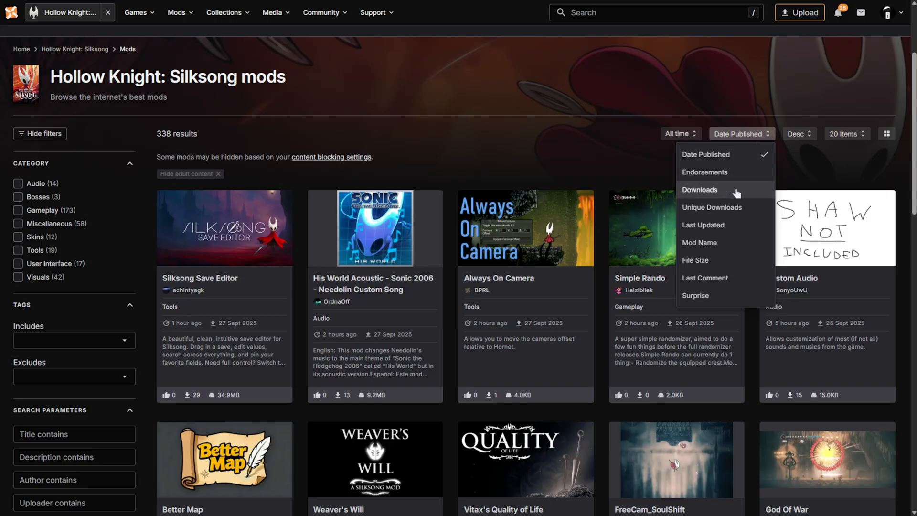
{"action": "left_click", "coordinate": [704, 172]}
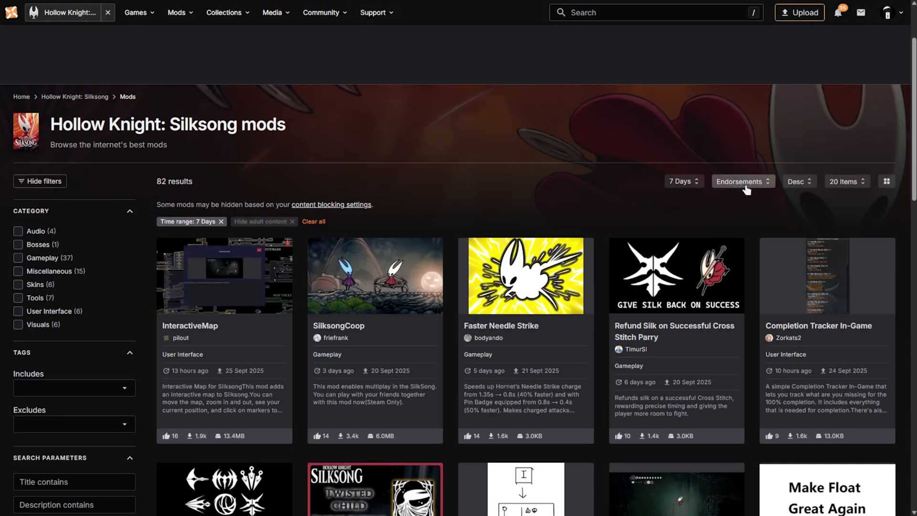
{"action": "mouse_move", "coordinate": [684, 181]}
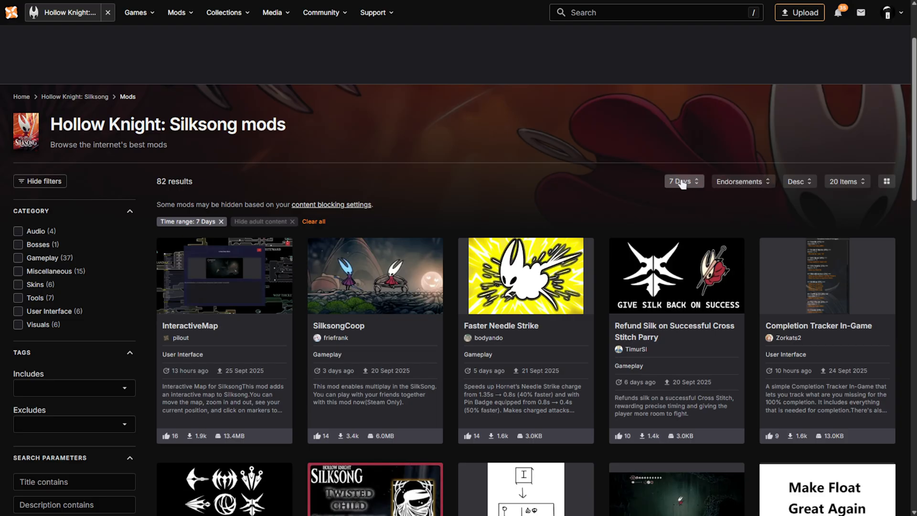
{"action": "scroll", "scroll_direction": "down", "scroll_amount": 3}
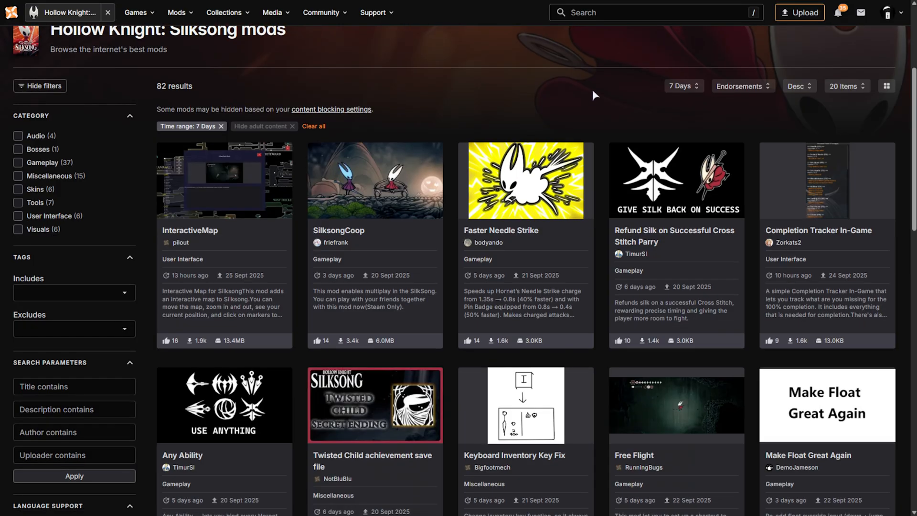
{"action": "mouse_move", "coordinate": [474, 91]}
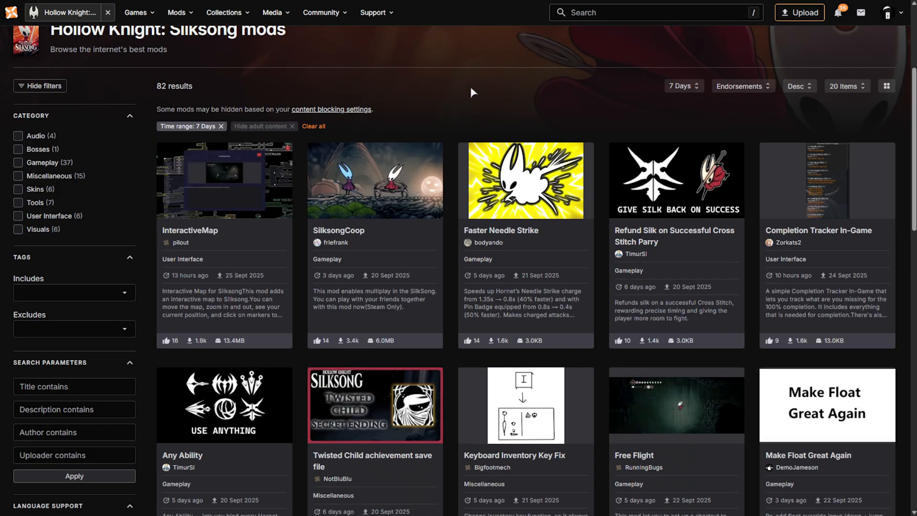
{"action": "mouse_move", "coordinate": [191, 194]}
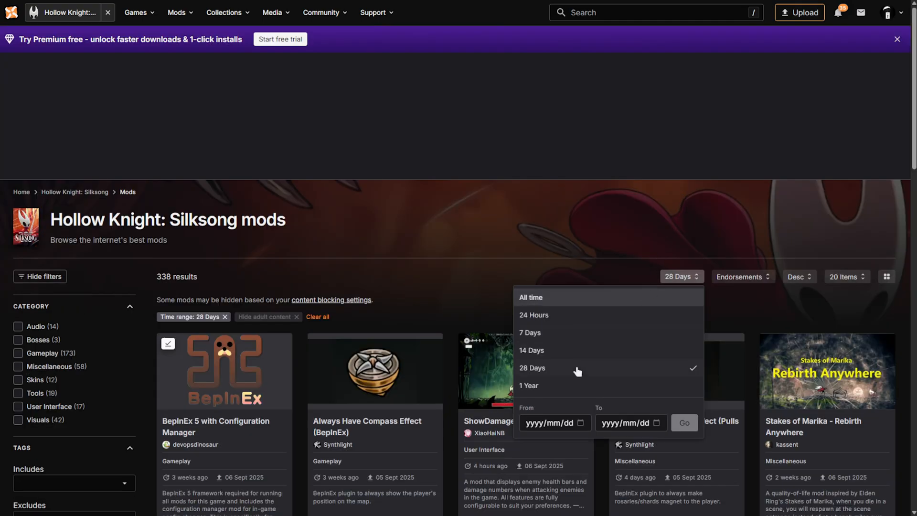
{"action": "scroll", "scroll_direction": "down", "scroll_amount": 3}
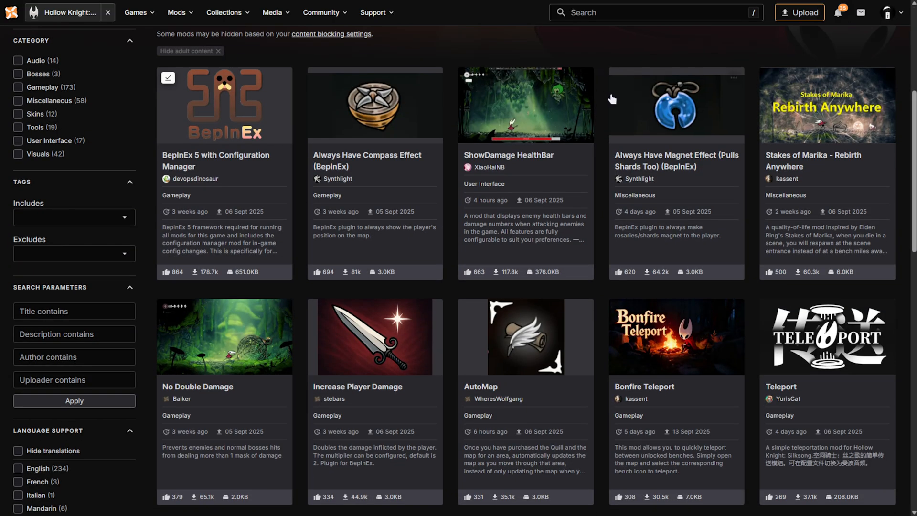
{"action": "scroll", "scroll_direction": "down", "scroll_amount": 3}
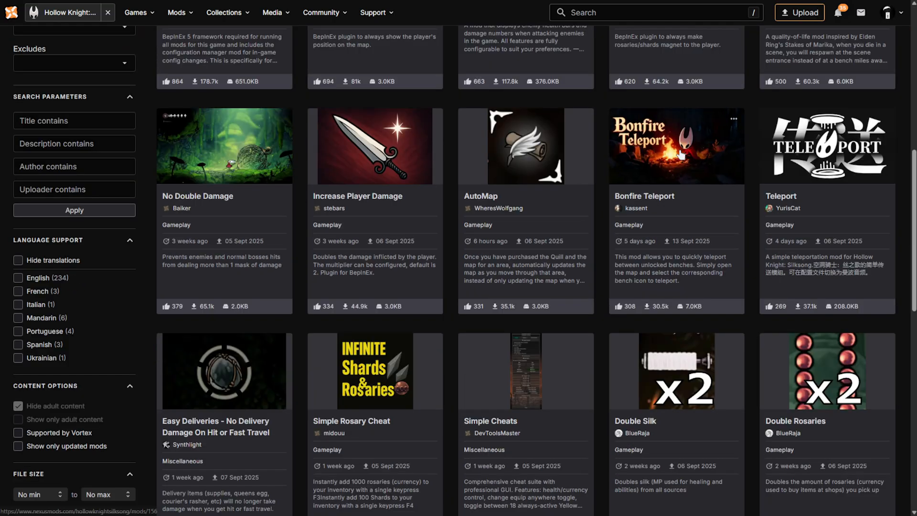
On the Bonfire Teleport page, expand file 1.0.2 and choose the free slow download
{"action": "left_click", "coordinate": [676, 145]}
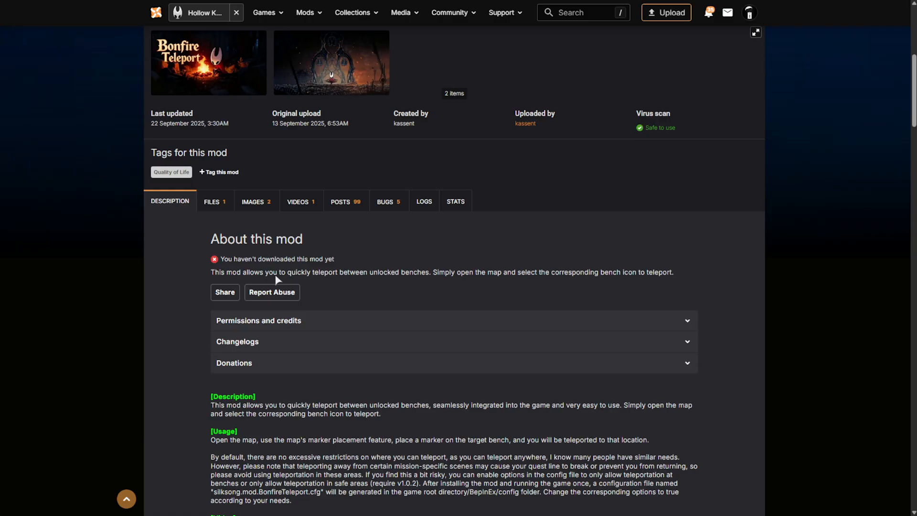
{"action": "left_click_drag", "start_coordinate": [287, 271], "coordinate": [432, 272]}
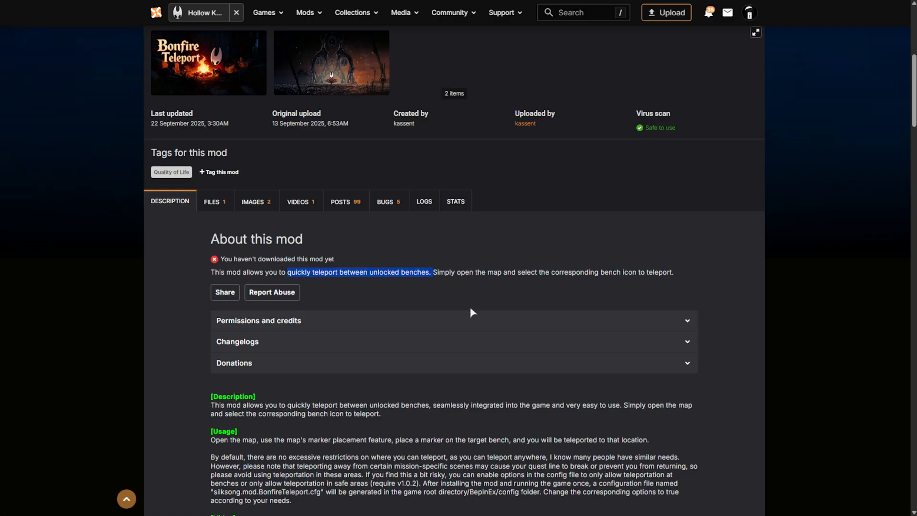
{"action": "scroll", "scroll_direction": "down", "scroll_amount": 3}
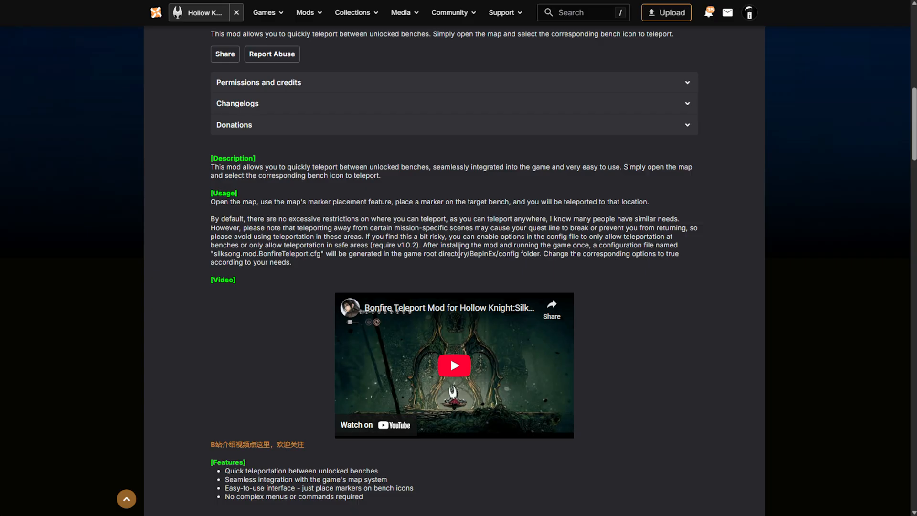
{"action": "mouse_move", "coordinate": [260, 212]}
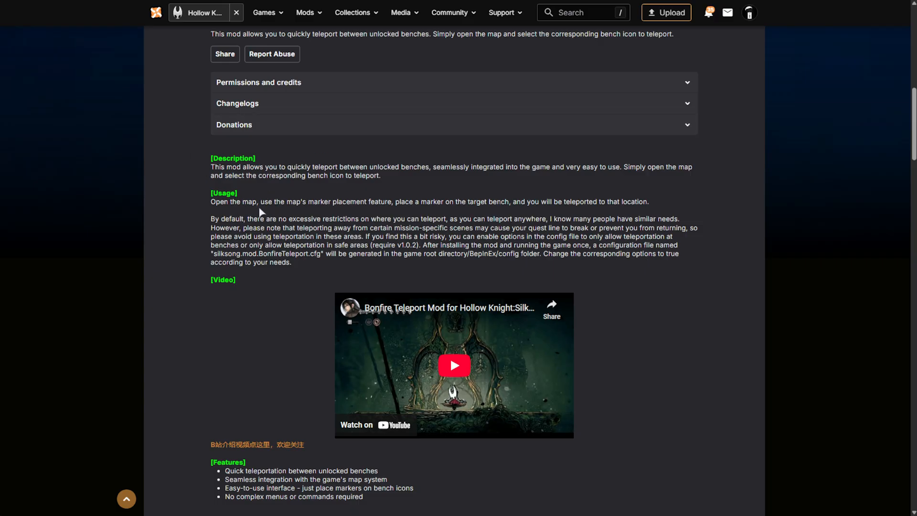
{"action": "mouse_move", "coordinate": [324, 229]}
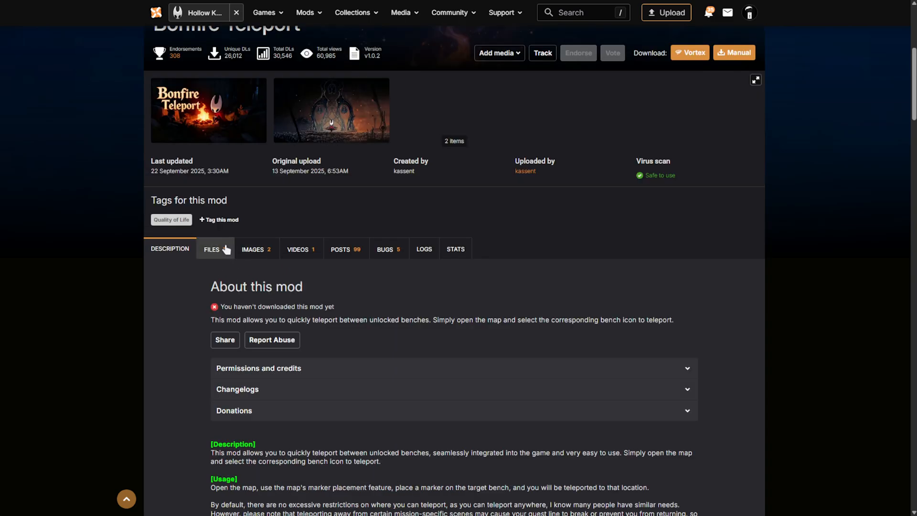
{"action": "left_click", "coordinate": [212, 249]}
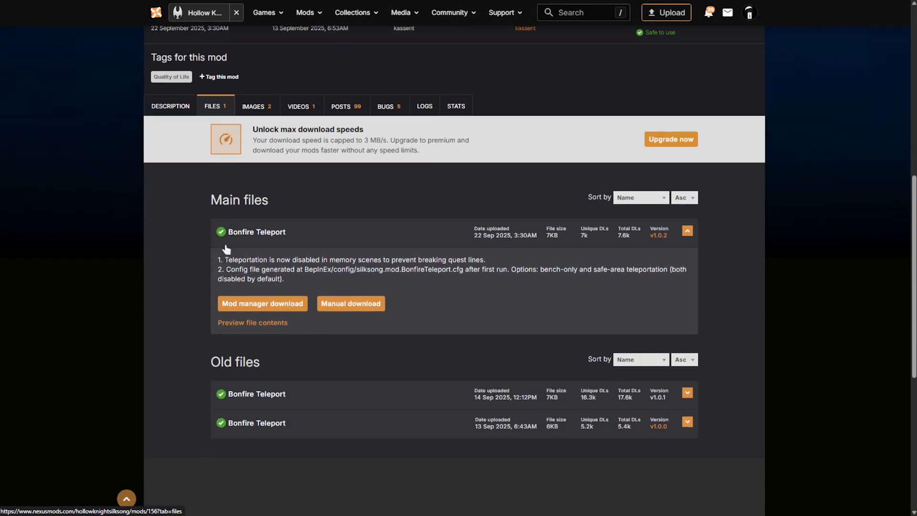
{"action": "left_click", "coordinate": [350, 303]}
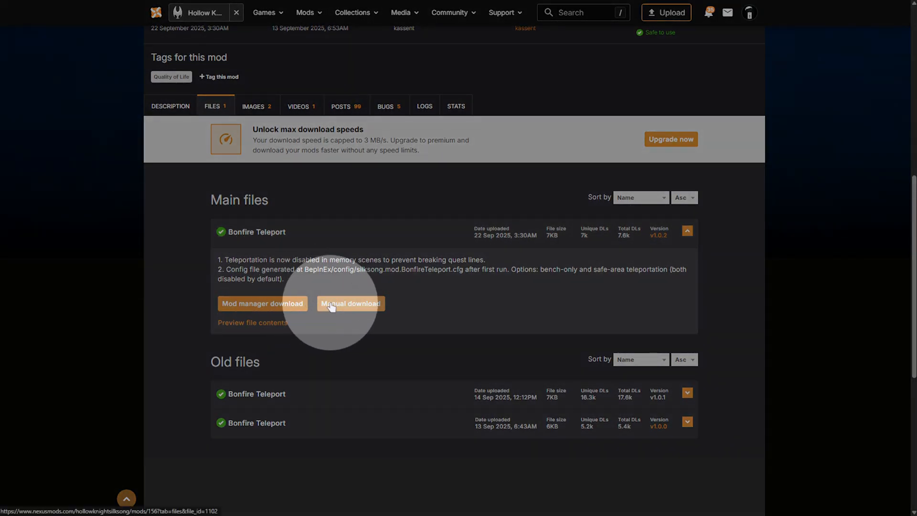
{"action": "left_click", "coordinate": [350, 304]}
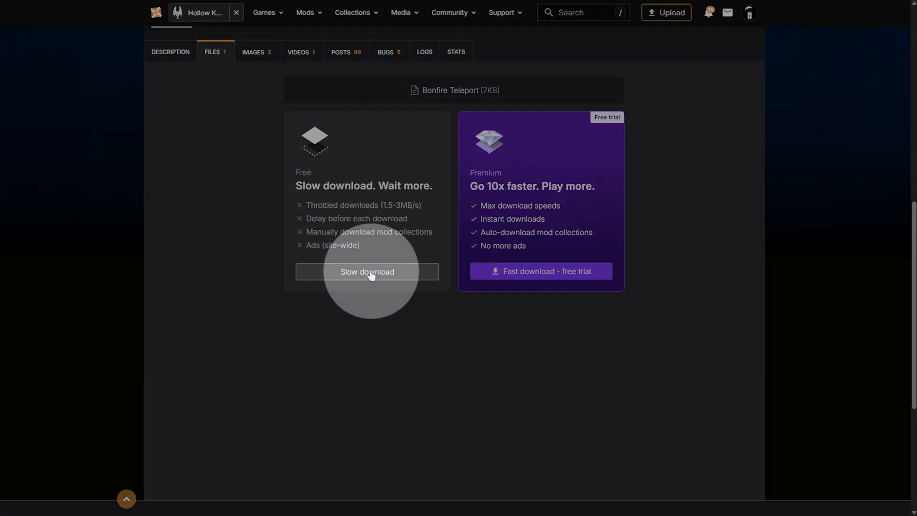
Open the Bonfire Teleport zip in 7-Zip and select BepInEx's plugins folder
{"action": "left_click", "coordinate": [367, 271]}
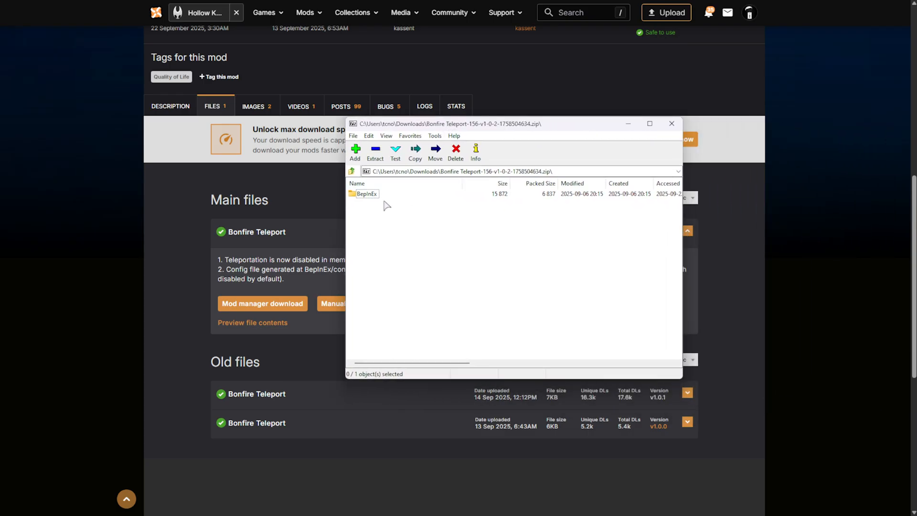
{"action": "double_click", "coordinate": [366, 193]}
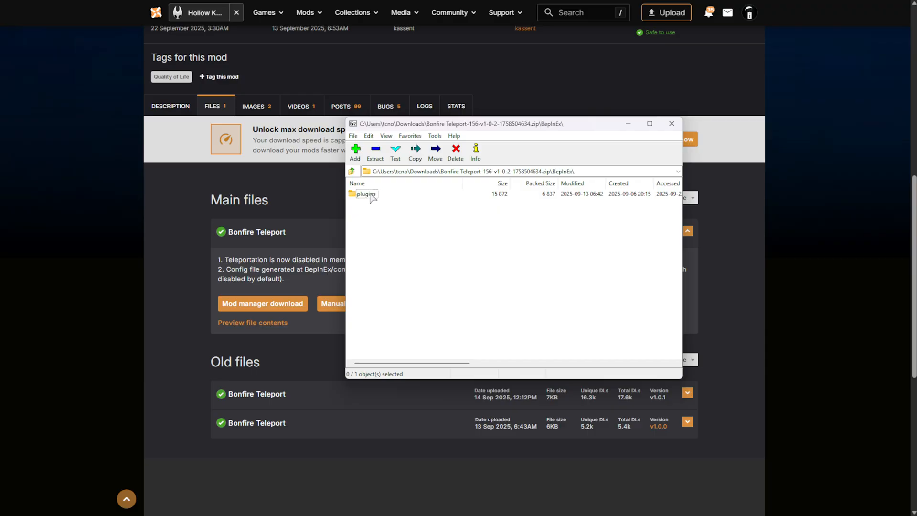
{"action": "left_click", "coordinate": [352, 171]}
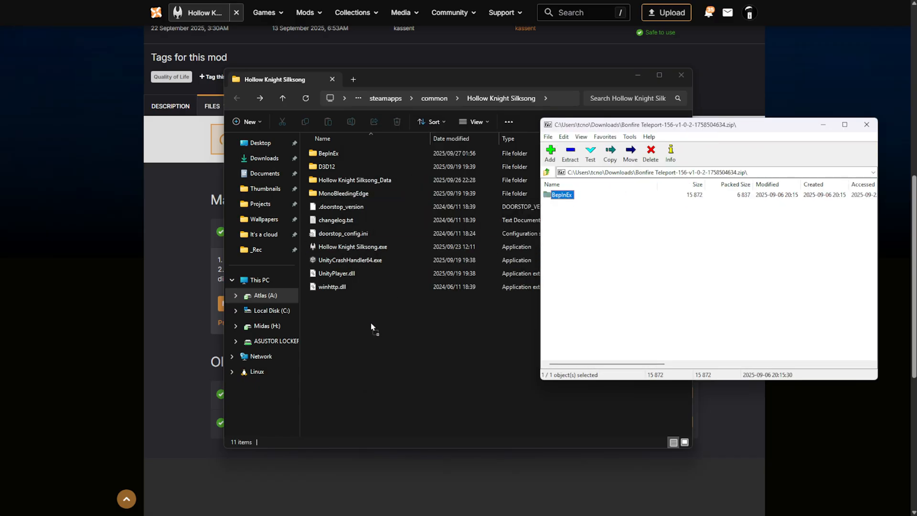
{"action": "mouse_move", "coordinate": [432, 334]}
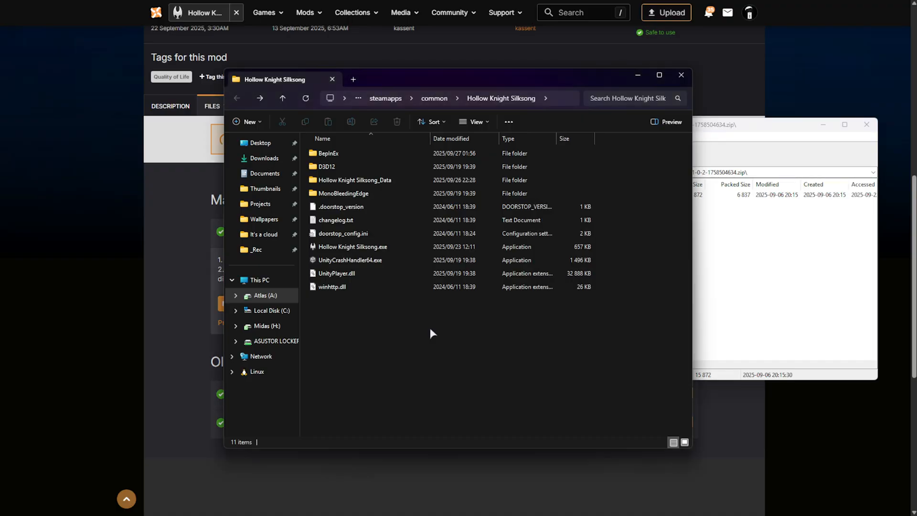
Open both plugins folders and move BonfireTeleport.dll into Silksong's BepInEx plugins
{"action": "left_click", "coordinate": [327, 153]}
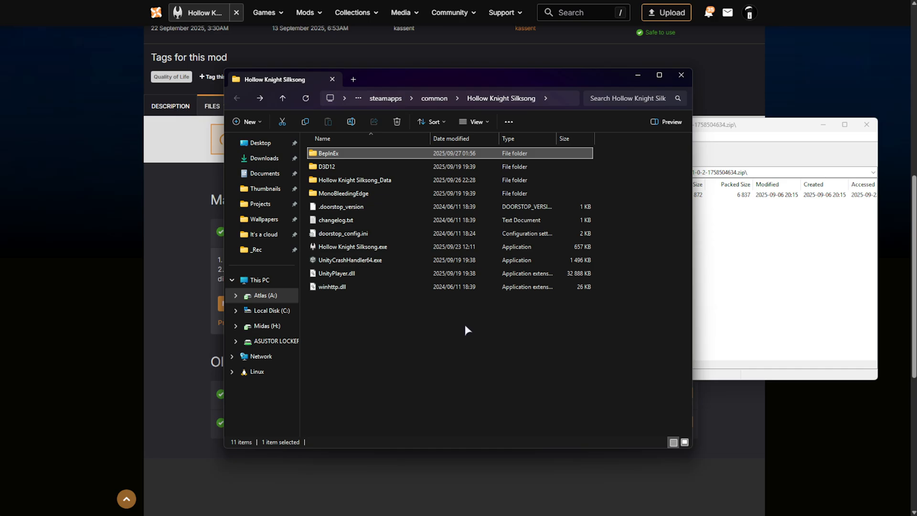
{"action": "mouse_move", "coordinate": [725, 316]}
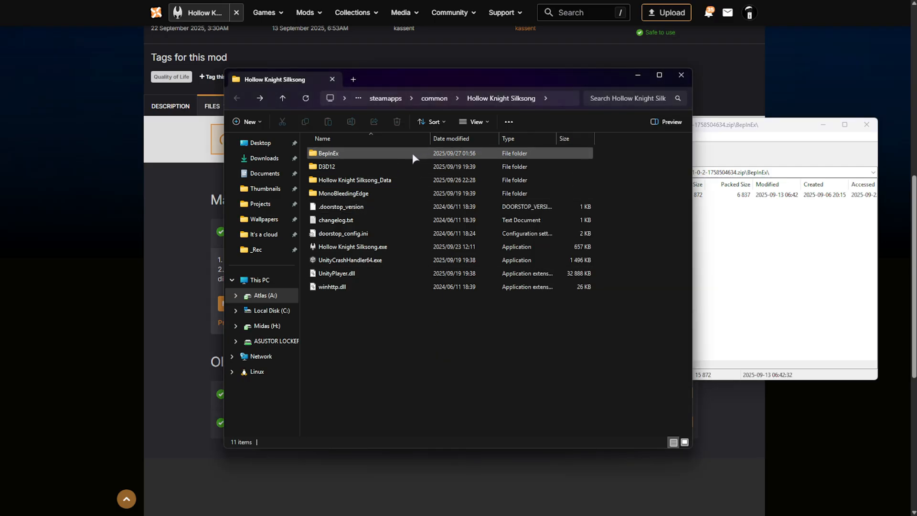
{"action": "double_click", "coordinate": [328, 152]}
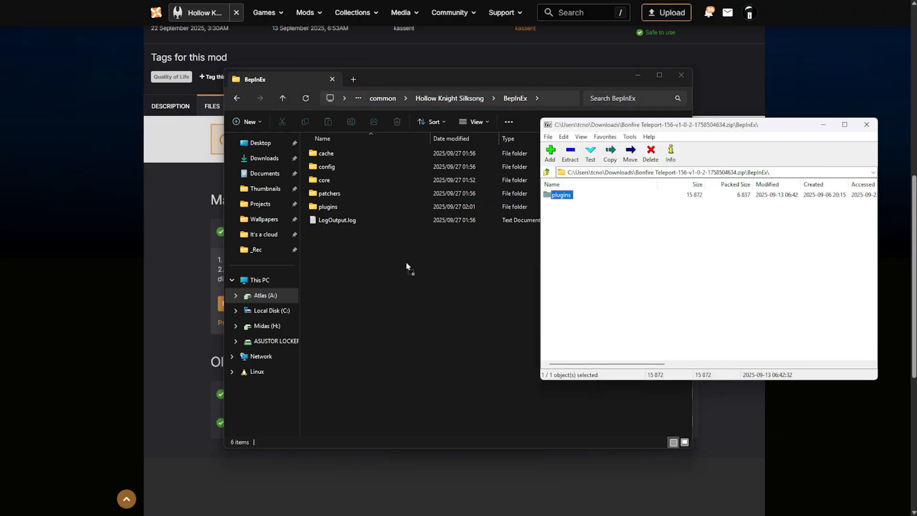
{"action": "double_click", "coordinate": [561, 195]}
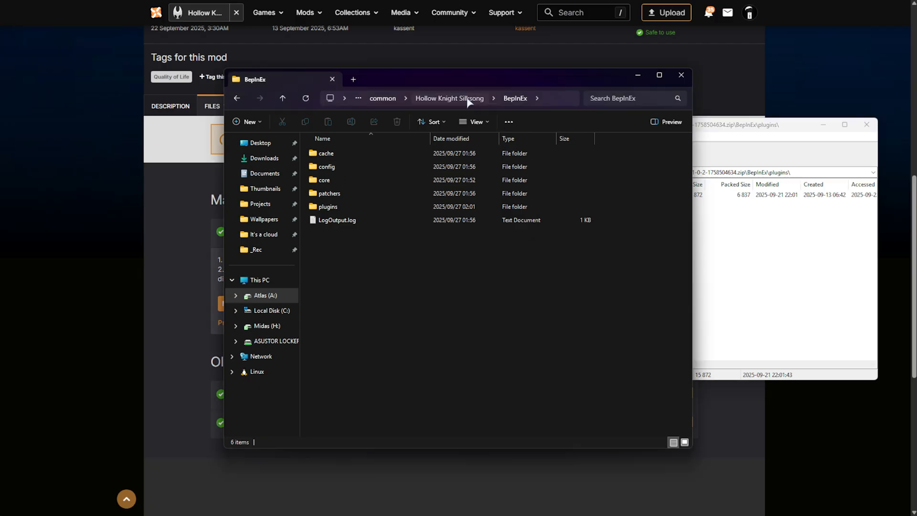
{"action": "left_click", "coordinate": [449, 98]}
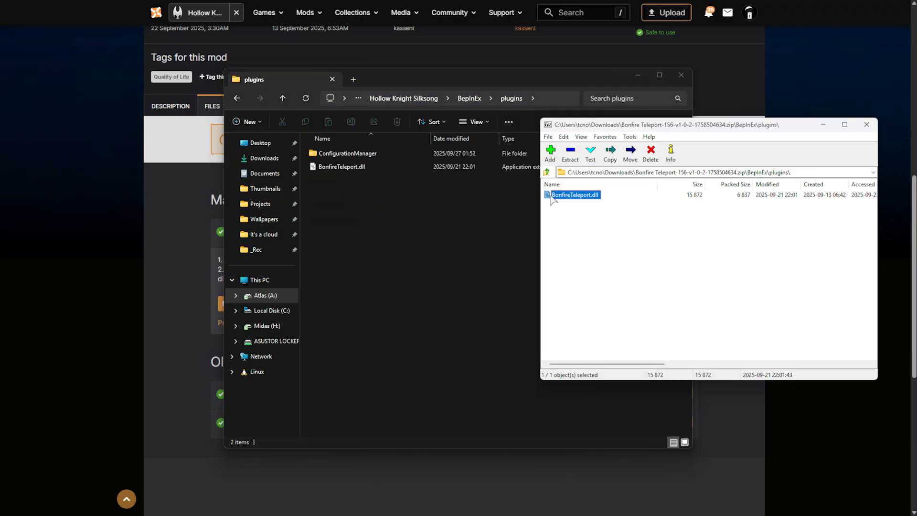
{"action": "left_click", "coordinate": [866, 125]}
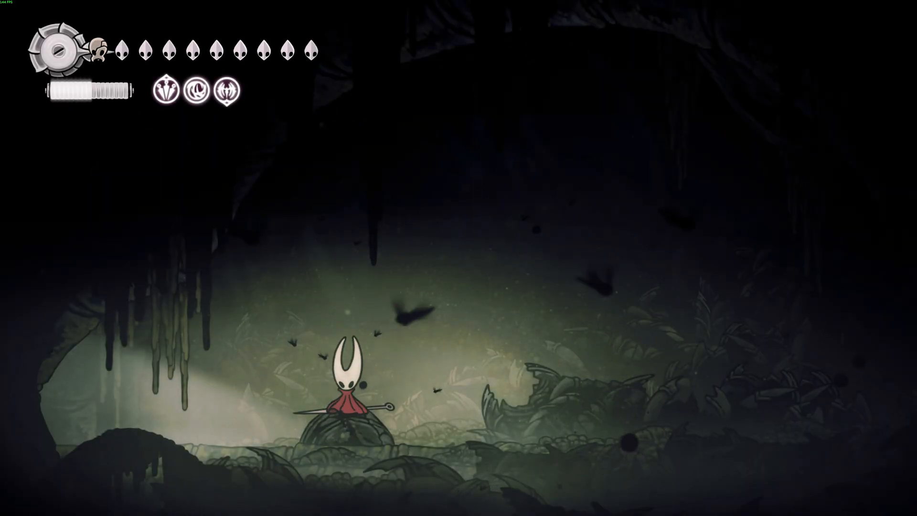
Teleport Hornet between benches in-game three times with the Tab hotkey
{"action": "key", "text": "Tab"}
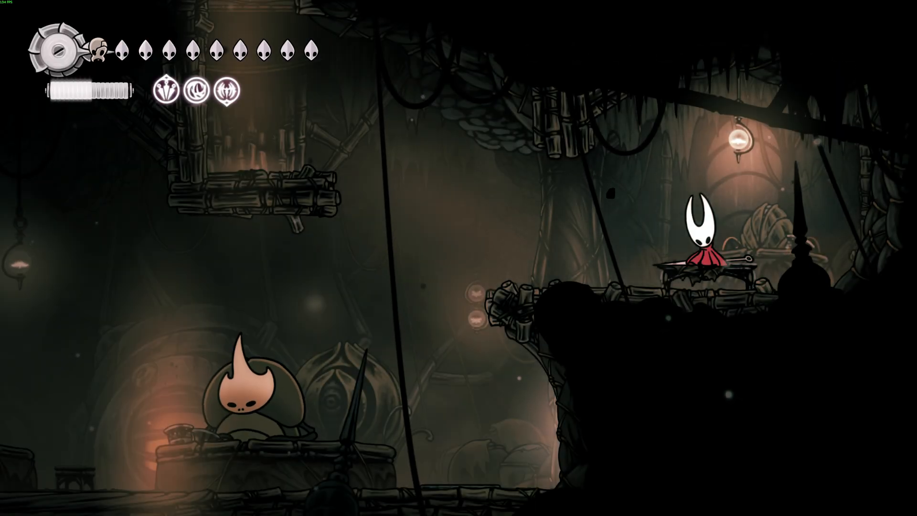
{"action": "key", "text": "Tab"}
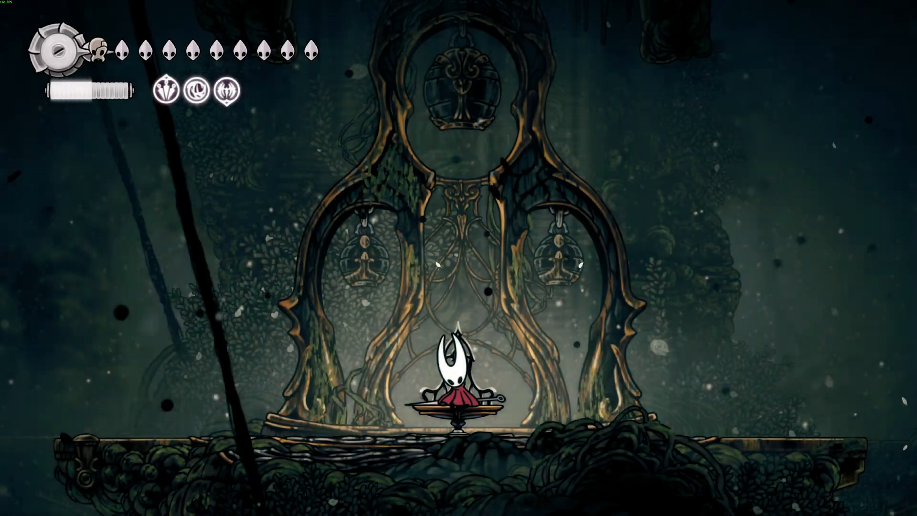
{"action": "key", "text": "Tab"}
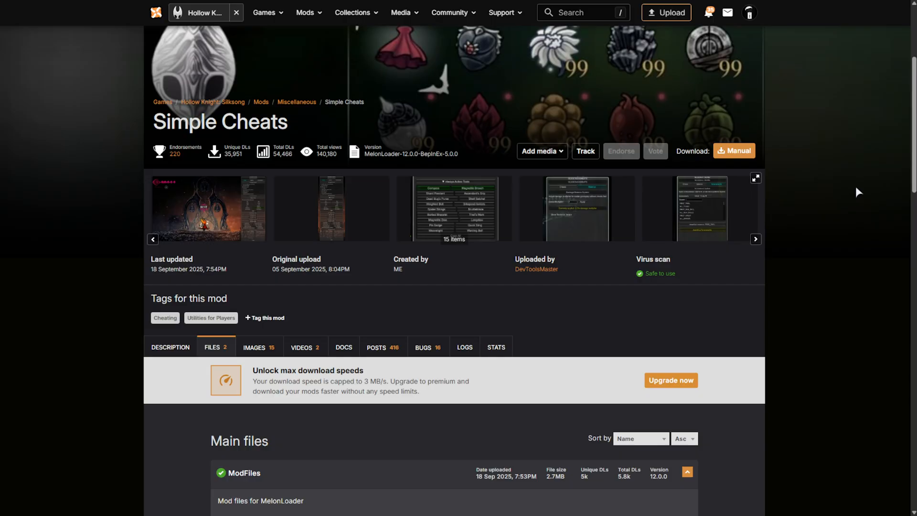
Select the Simple Cheats title and scroll down to the MelonLoader and ModFiles.BepinEx main files
{"action": "double_click", "coordinate": [221, 122]}
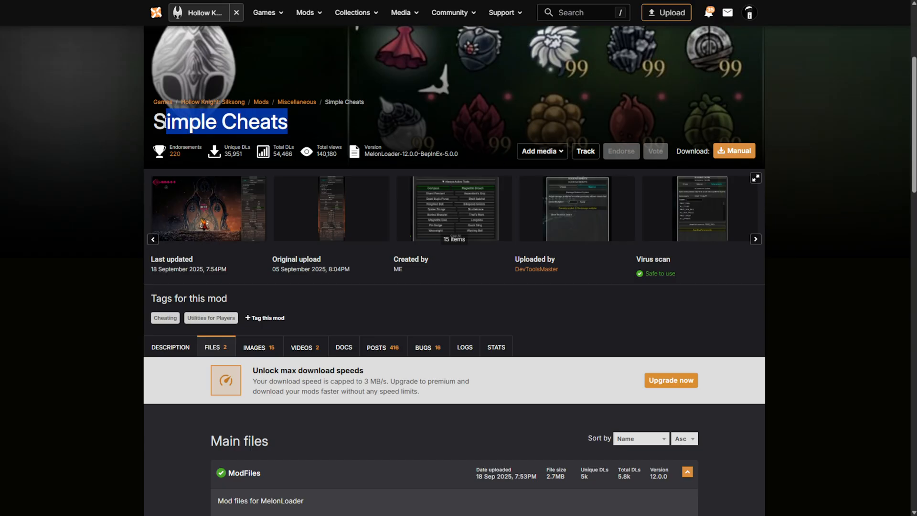
{"action": "scroll", "scroll_direction": "down", "scroll_amount": 3}
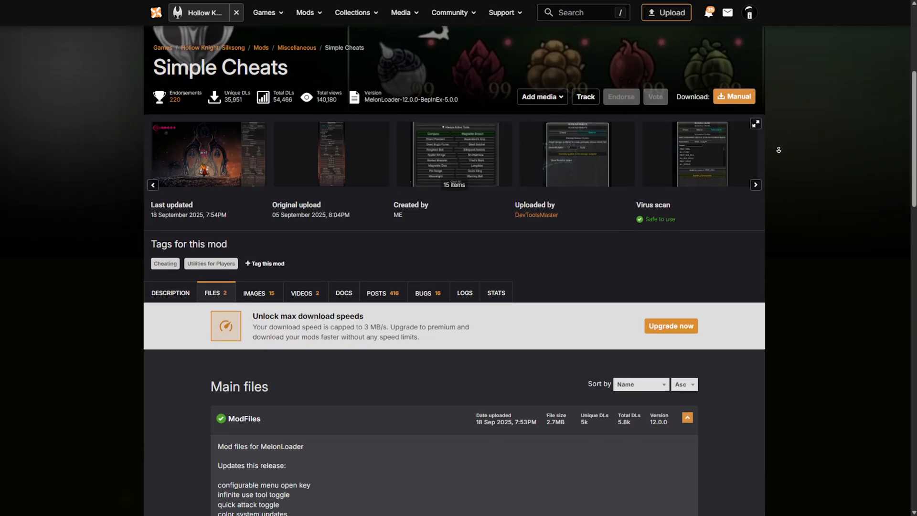
{"action": "scroll", "scroll_direction": "down", "scroll_amount": 3}
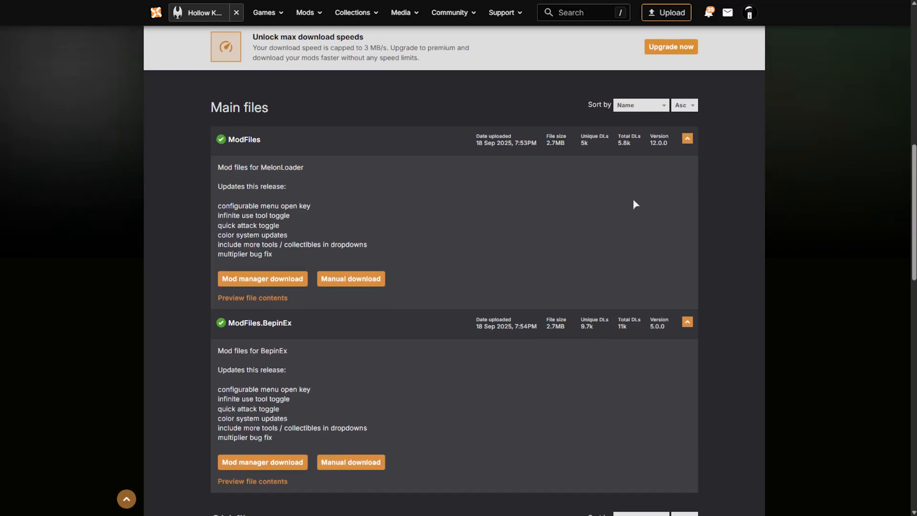
{"action": "scroll", "scroll_direction": "down", "scroll_amount": 3}
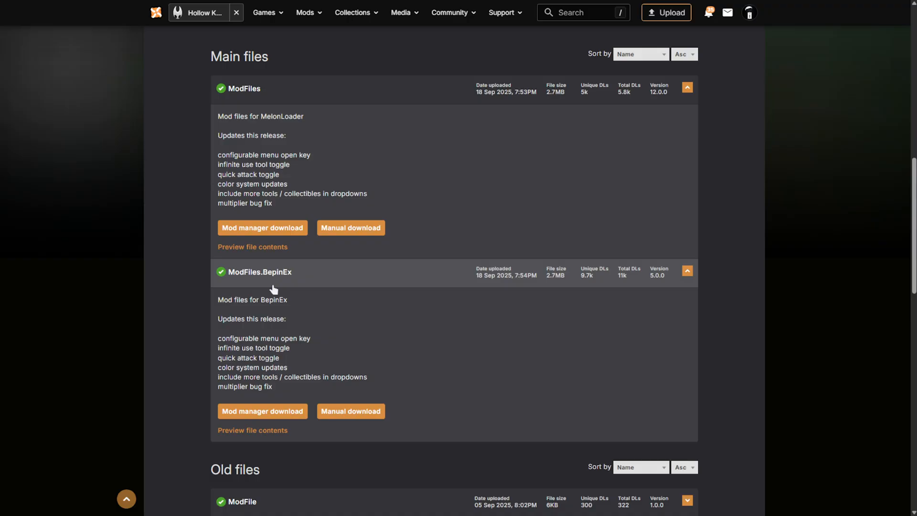
{"action": "mouse_move", "coordinate": [327, 286]}
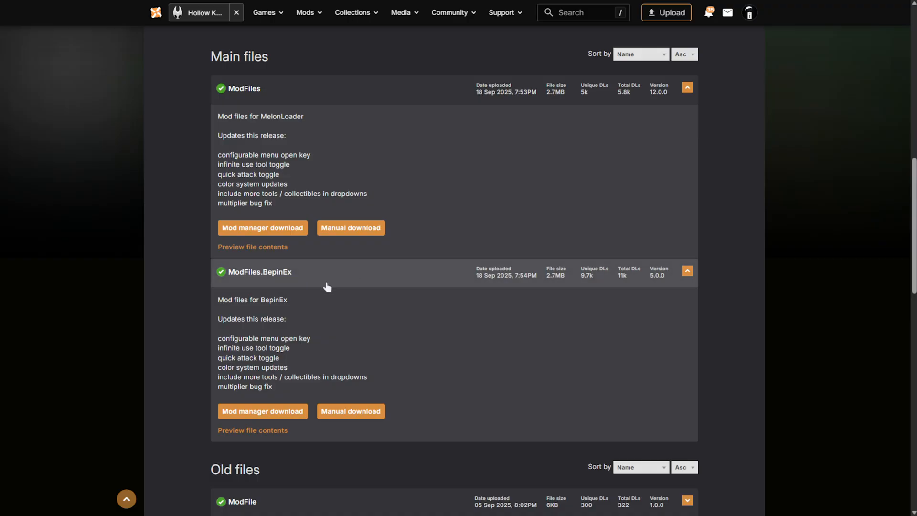